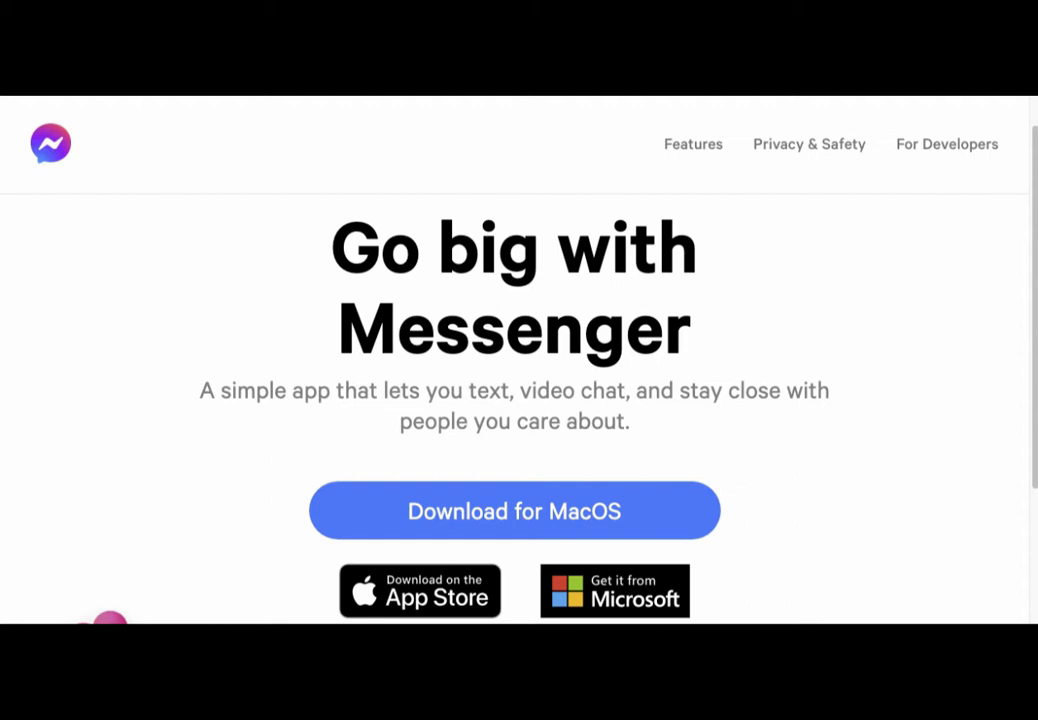
Step: Scroll the Messenger website past the feature list to the lower 'Download for MacOS' section
{"action": "double_click", "coordinate": [512, 328]}
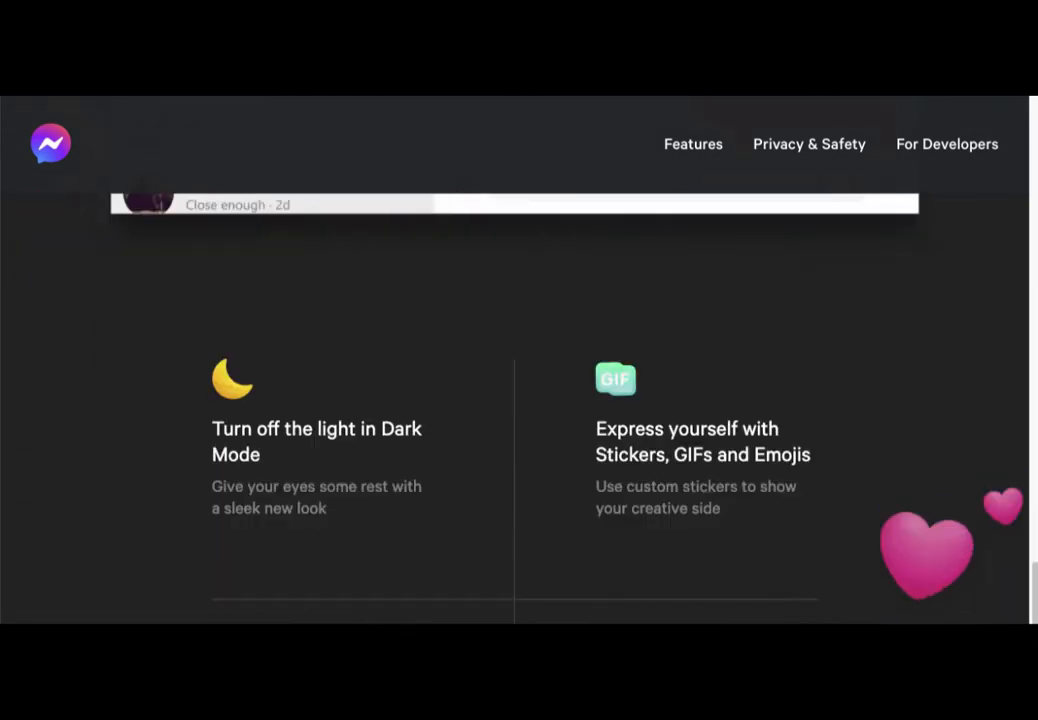
{"action": "scroll", "scroll_direction": "down", "scroll_amount": 3}
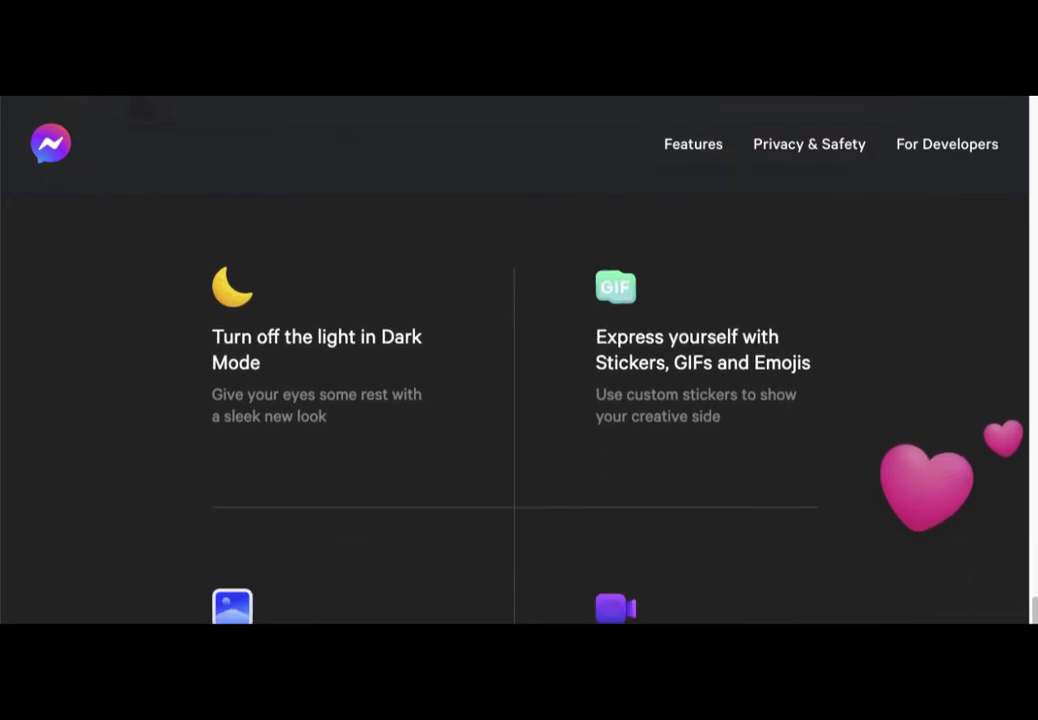
{"action": "scroll", "scroll_direction": "down", "scroll_amount": 3}
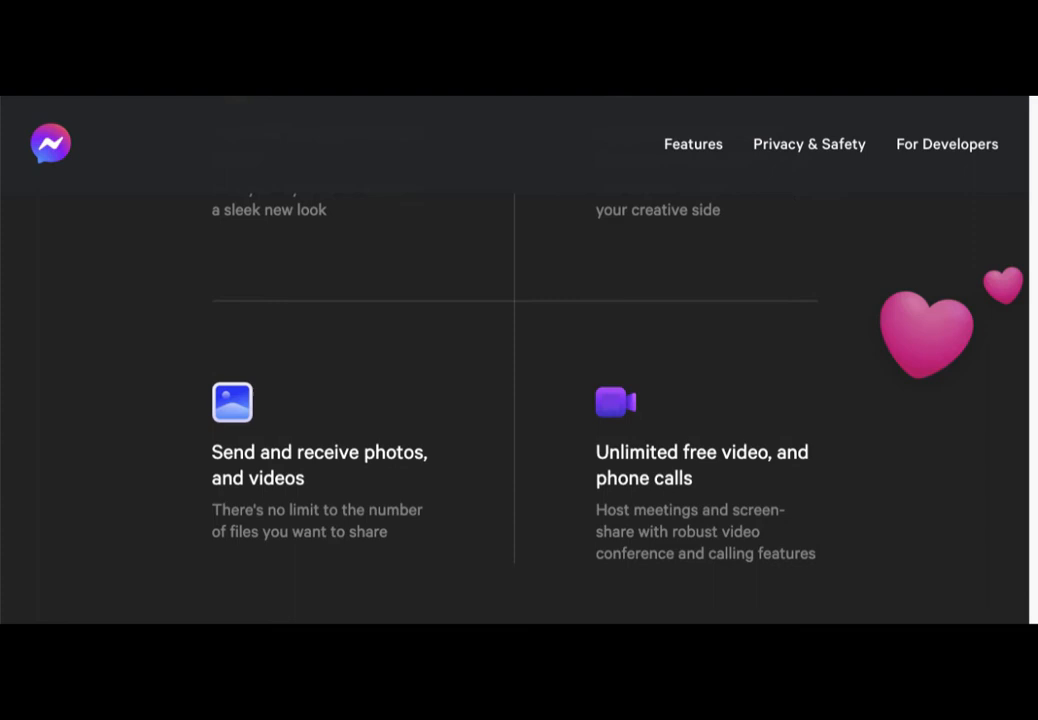
{"action": "scroll", "scroll_direction": "down", "scroll_amount": 3}
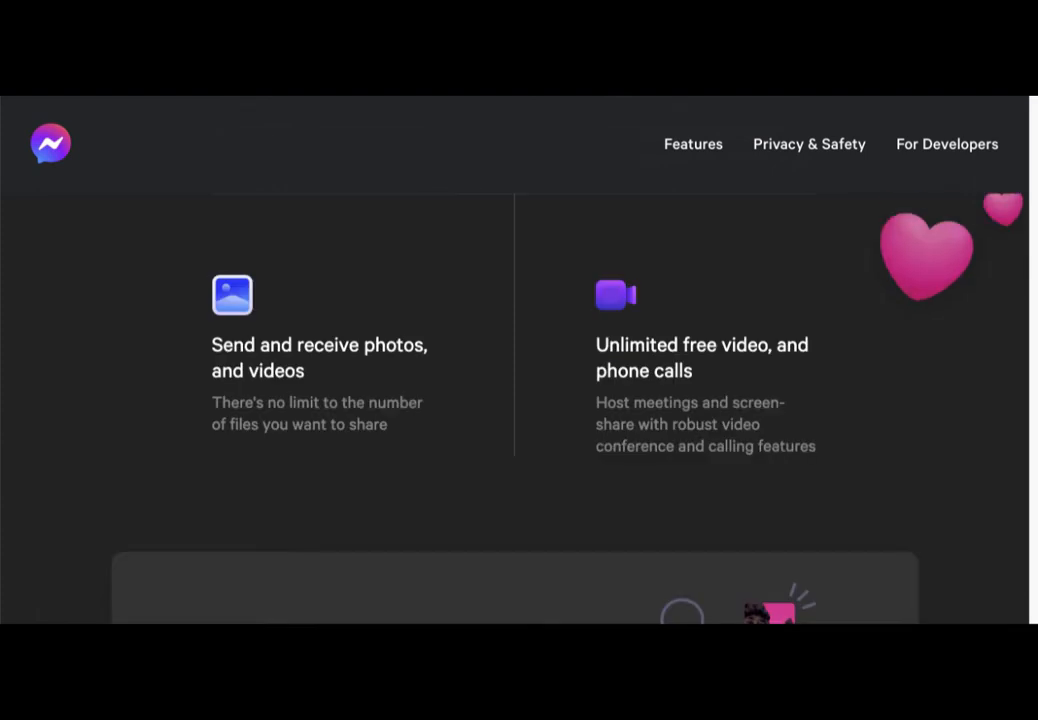
{"action": "scroll", "scroll_direction": "down", "scroll_amount": 3}
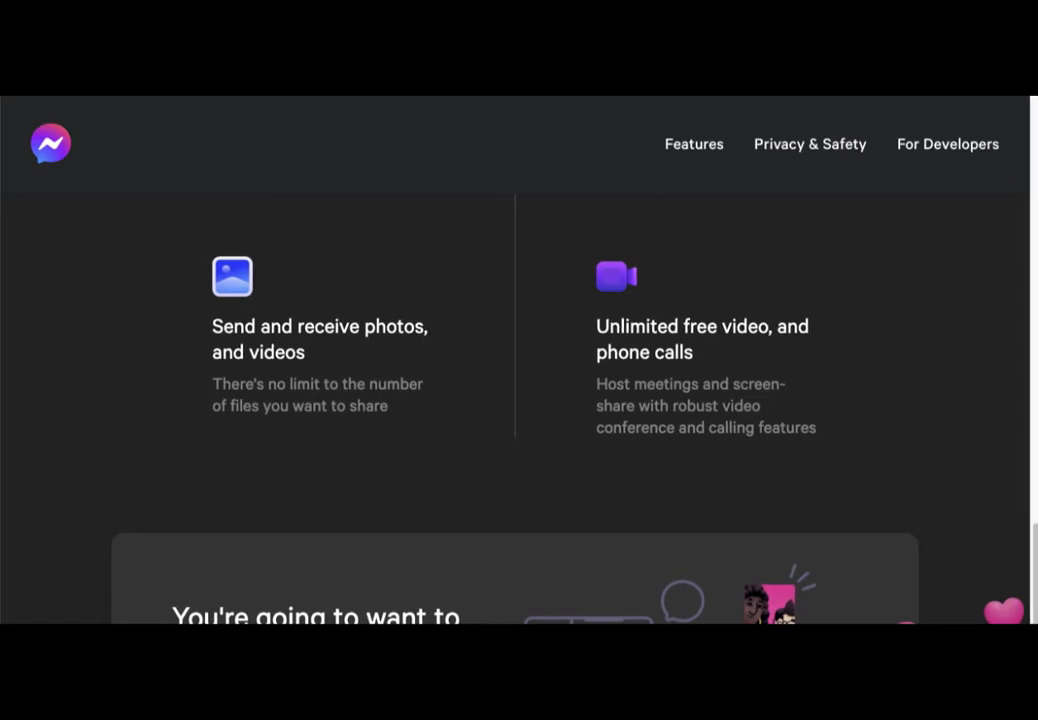
{"action": "scroll", "scroll_direction": "down", "scroll_amount": 3}
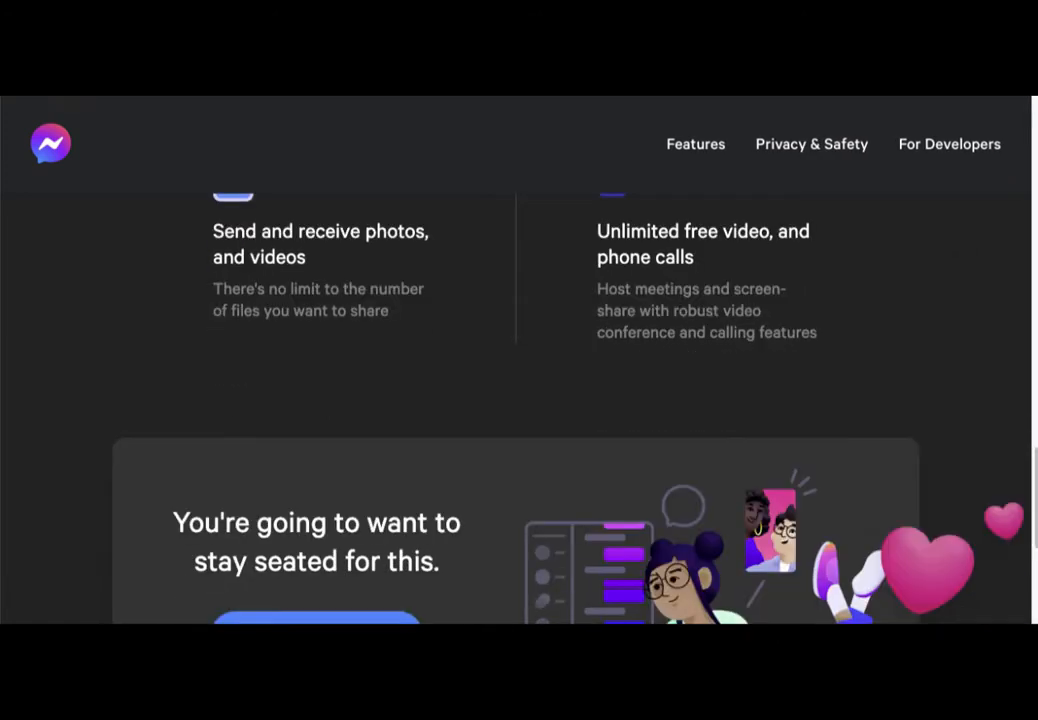
{"action": "scroll", "scroll_direction": "down", "scroll_amount": 3}
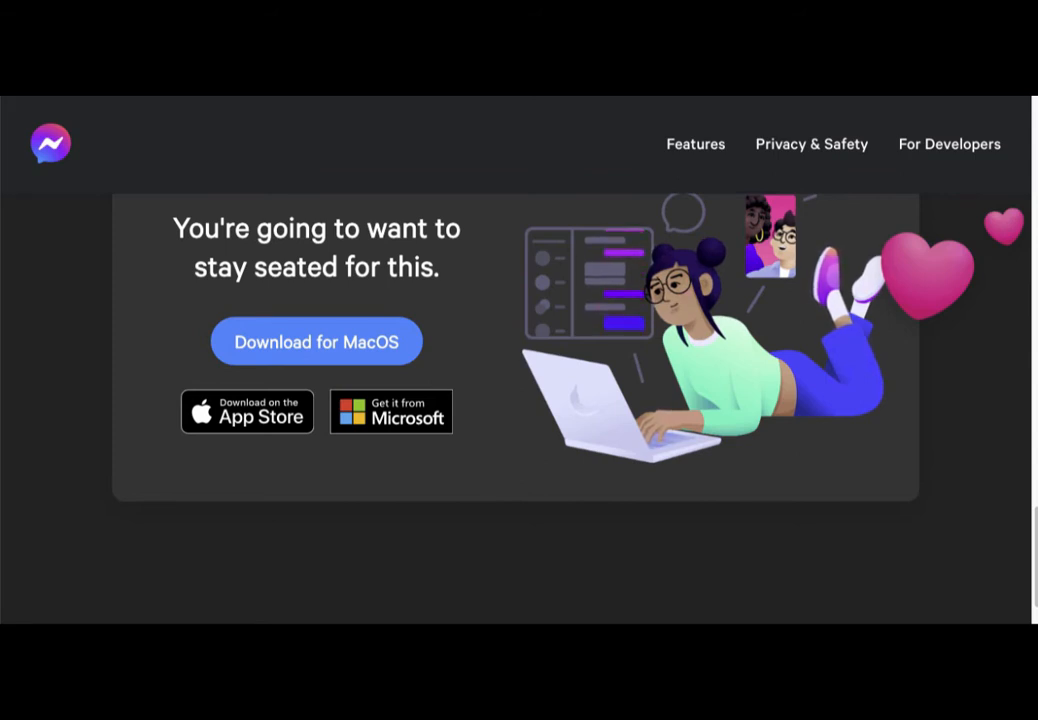
Step: Download the macOS installer, mount the Messenger 73.2.121 disk image and install the app
{"action": "left_click", "coordinate": [316, 340]}
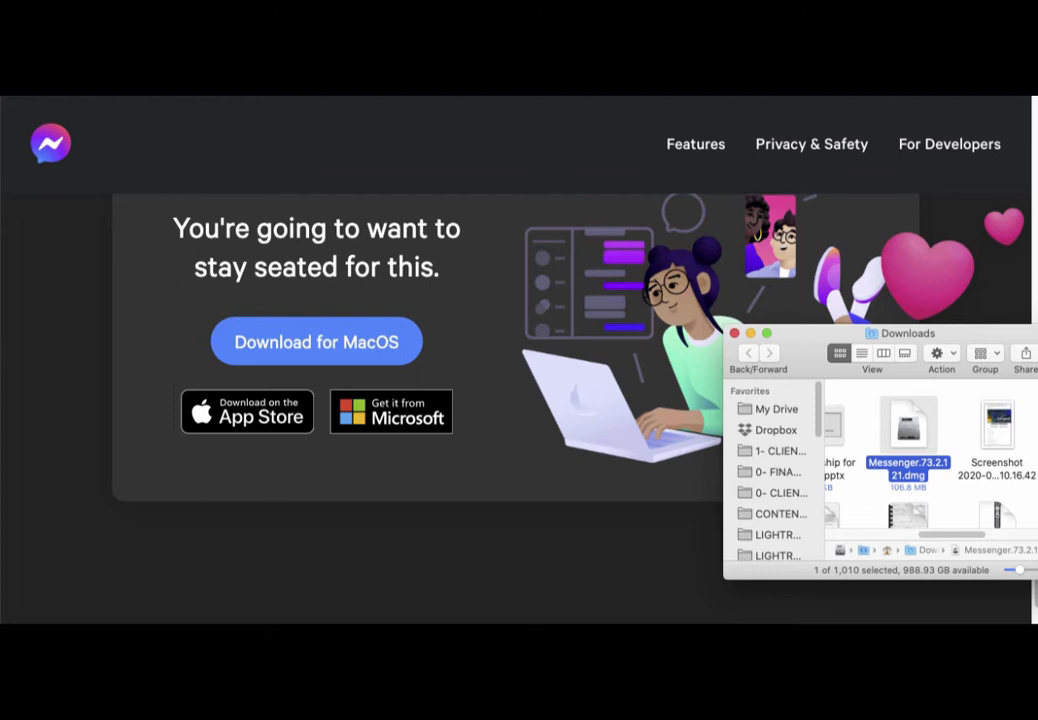
{"action": "double_click", "coordinate": [904, 436]}
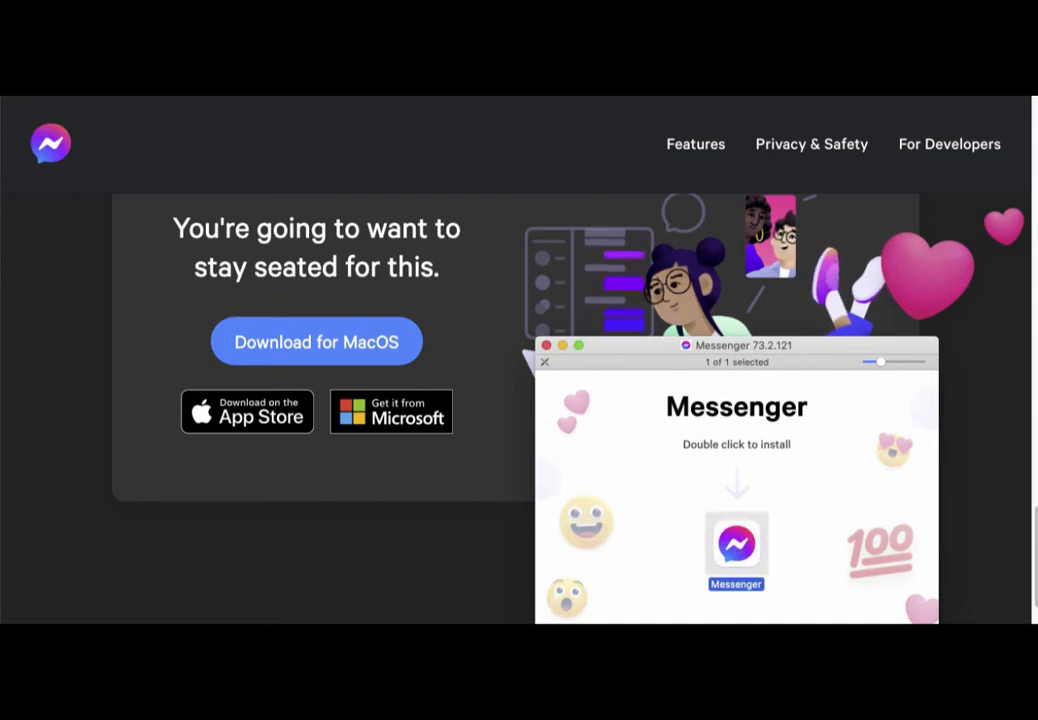
{"action": "double_click", "coordinate": [736, 550]}
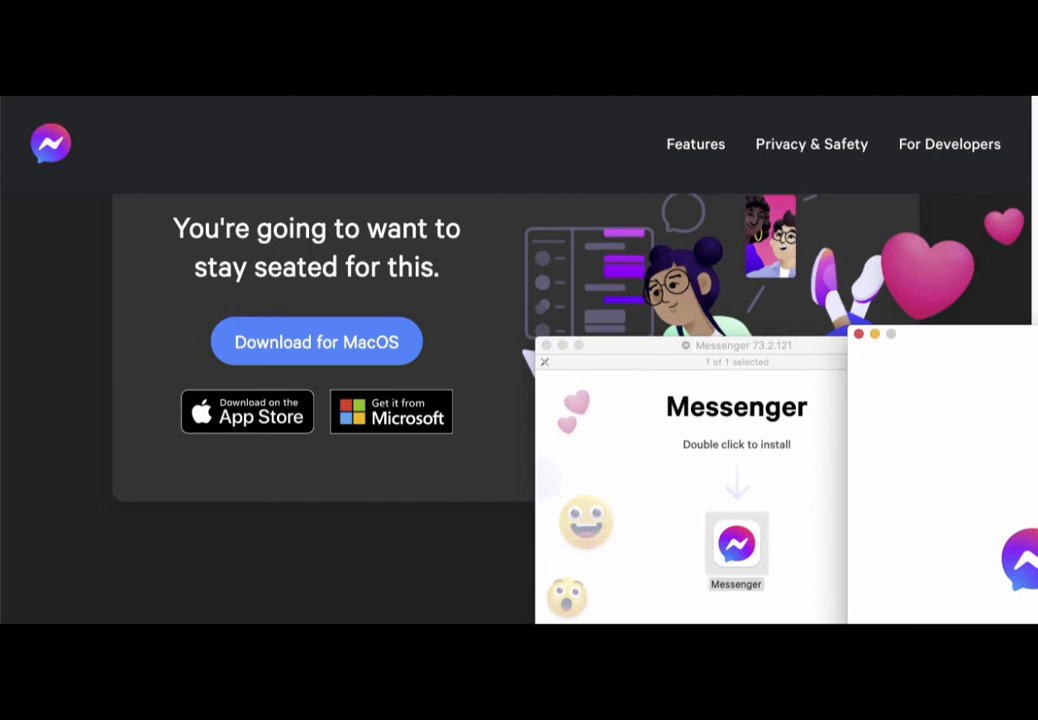
Step: Launch Messenger, sign in with Facebook and always allow facebook.com to open the desktop app
{"action": "double_click", "coordinate": [736, 550]}
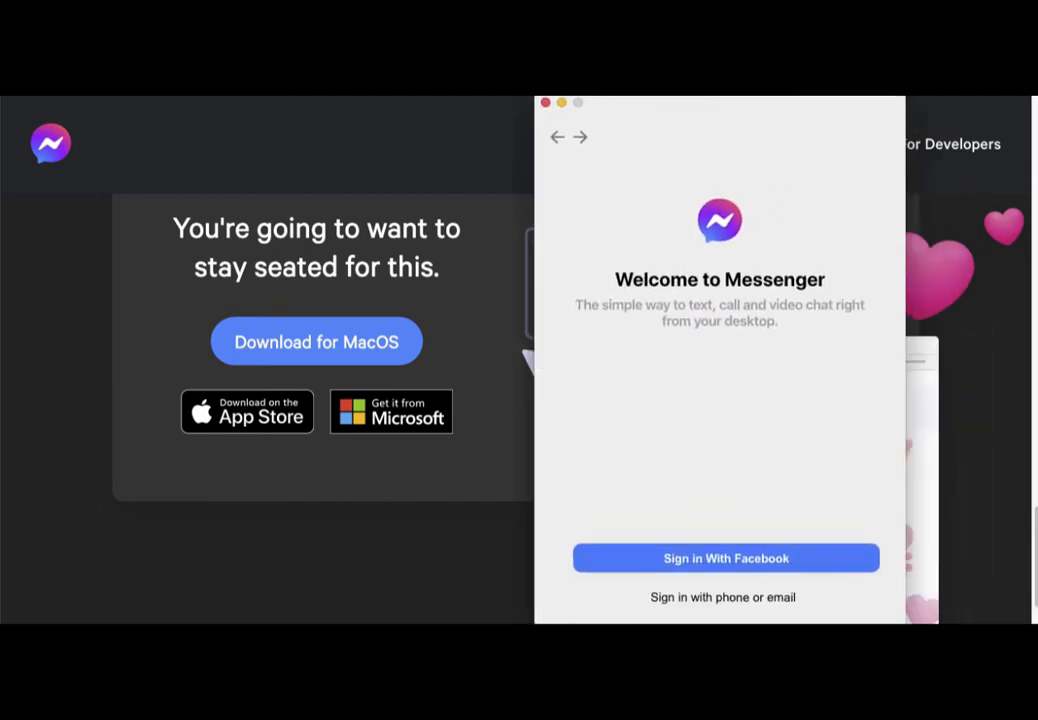
{"action": "left_click", "coordinate": [724, 558]}
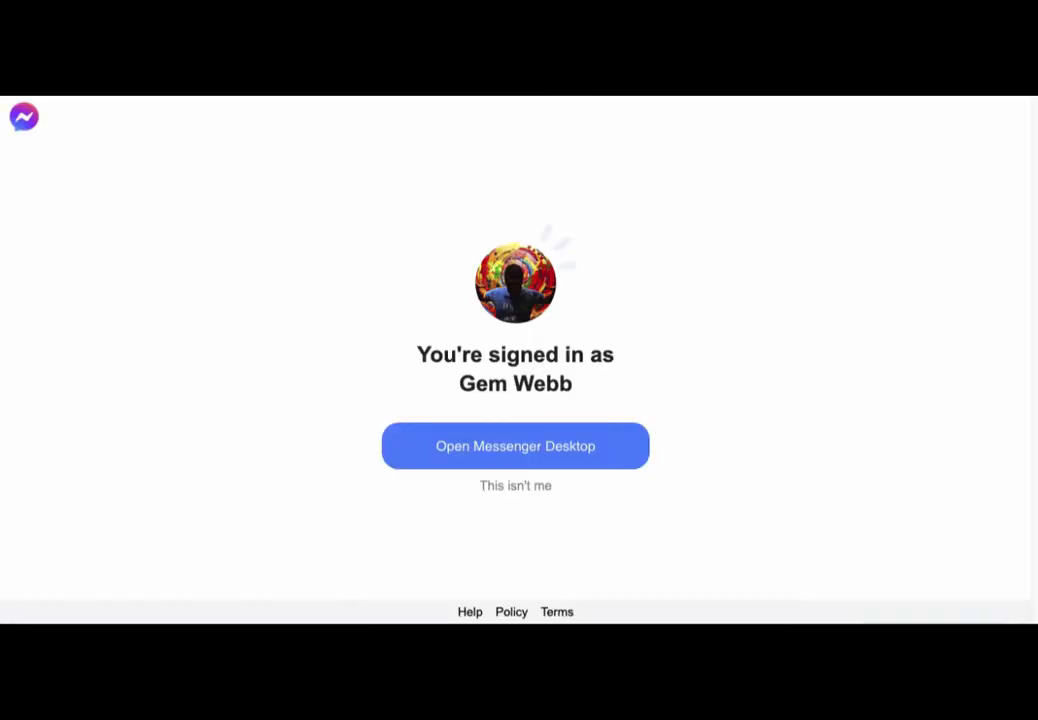
{"action": "left_click", "coordinate": [516, 446]}
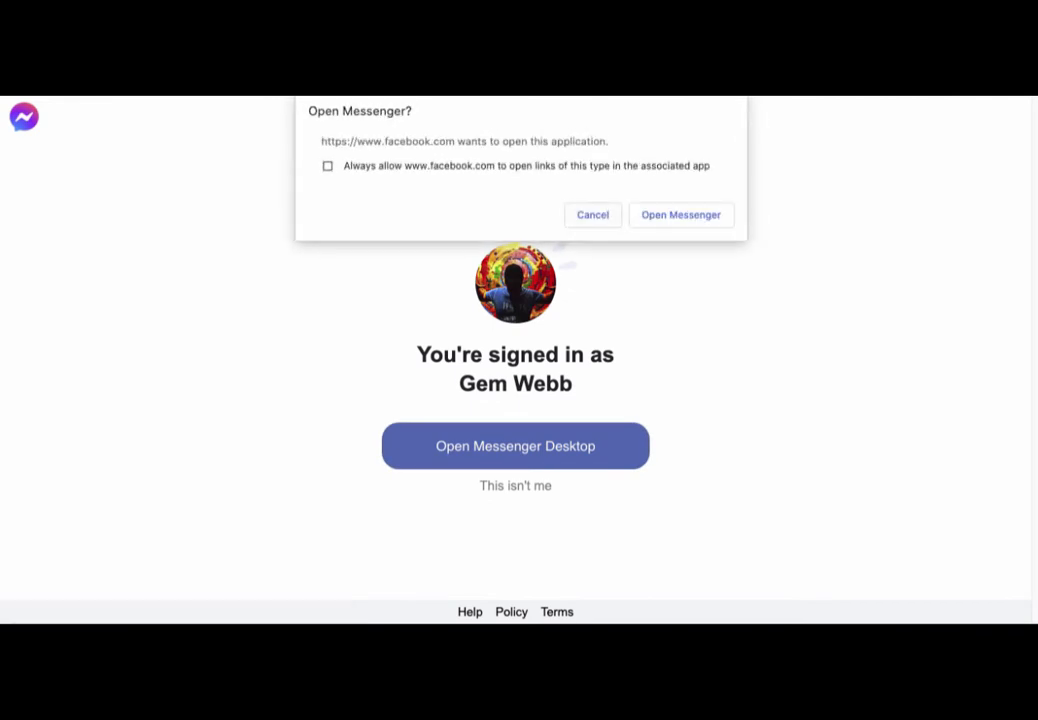
{"action": "left_click", "coordinate": [328, 166]}
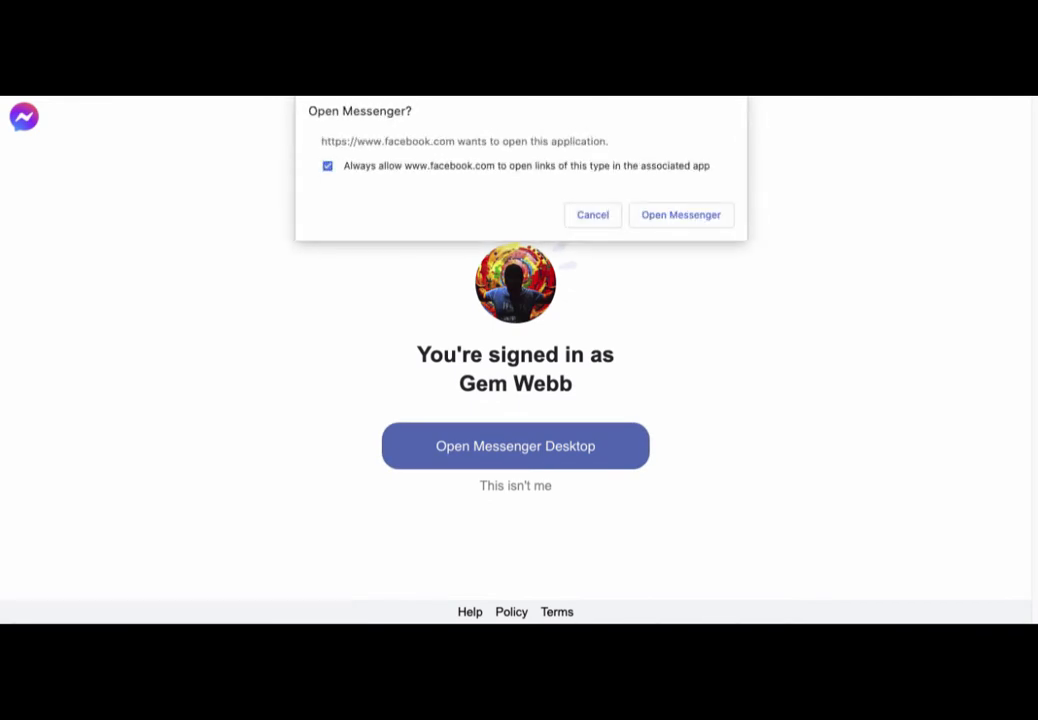
{"action": "left_click", "coordinate": [680, 216]}
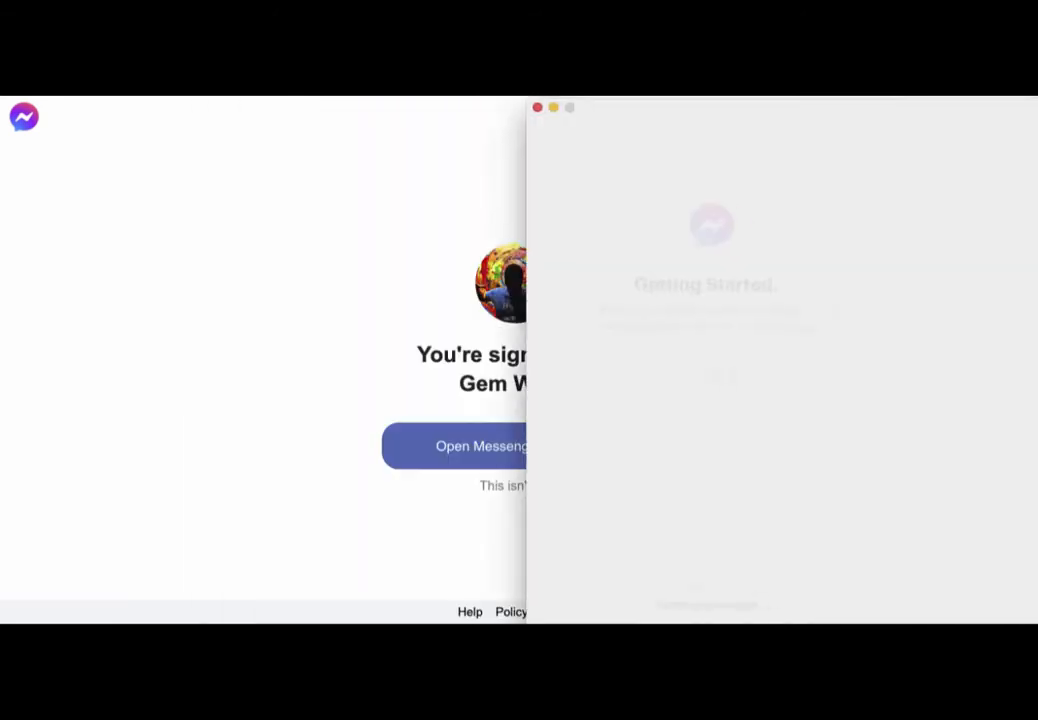
Step: Continue past the Getting Started screen to reach the main chat window
{"action": "left_click", "coordinate": [472, 446]}
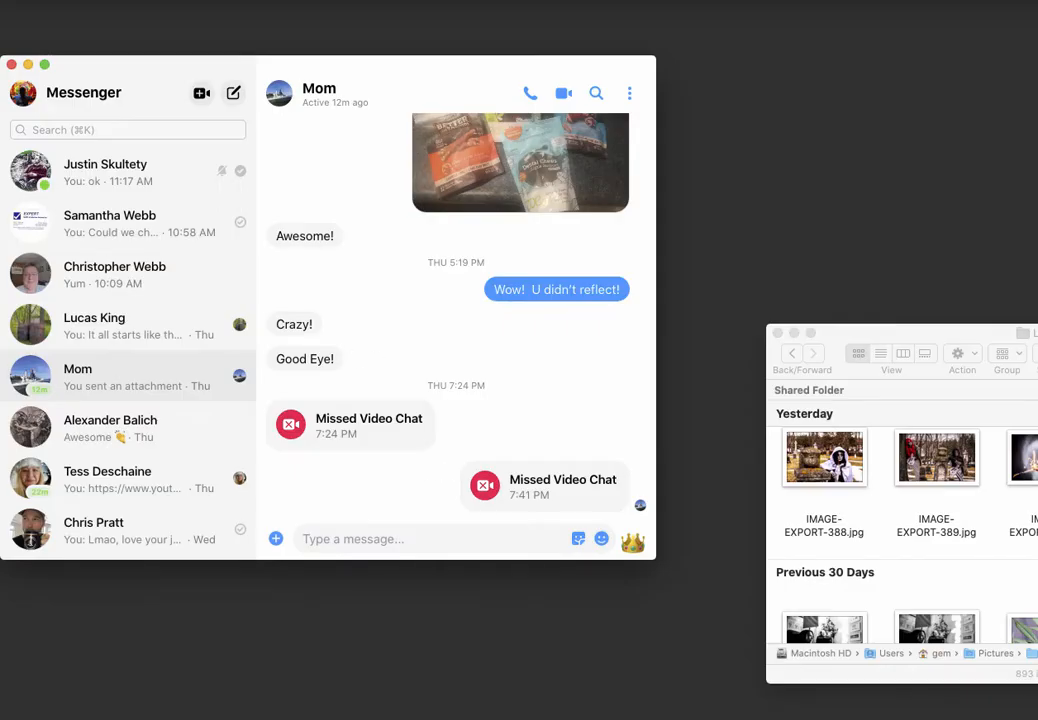
{"action": "mouse_move", "coordinate": [200, 92]}
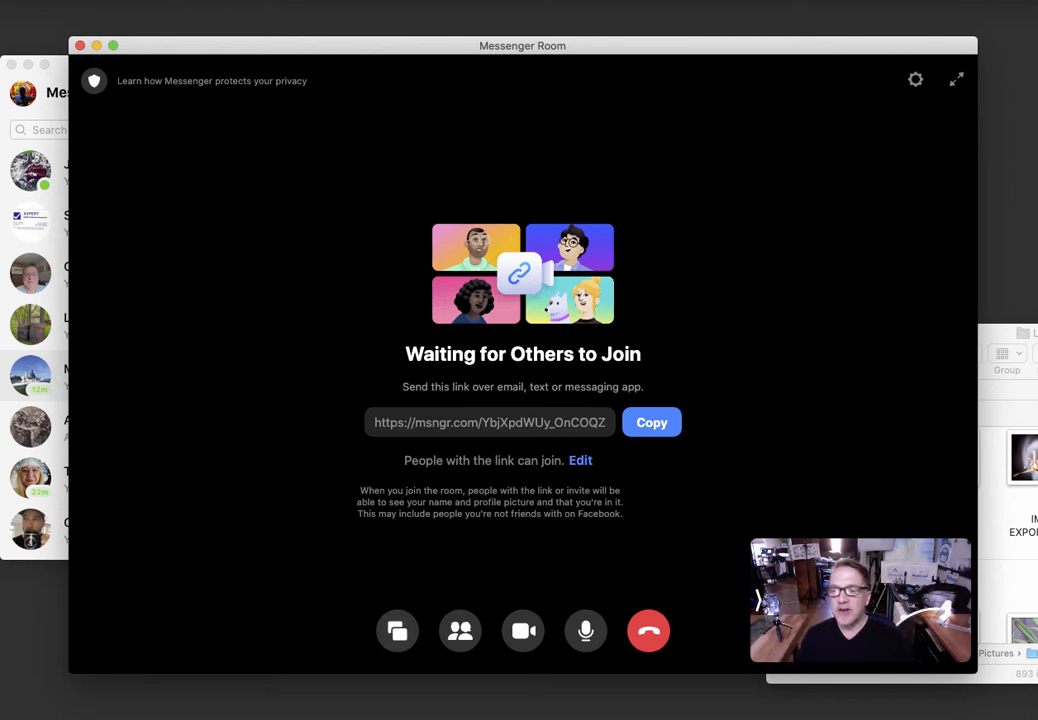
{"action": "mouse_move", "coordinate": [460, 632]}
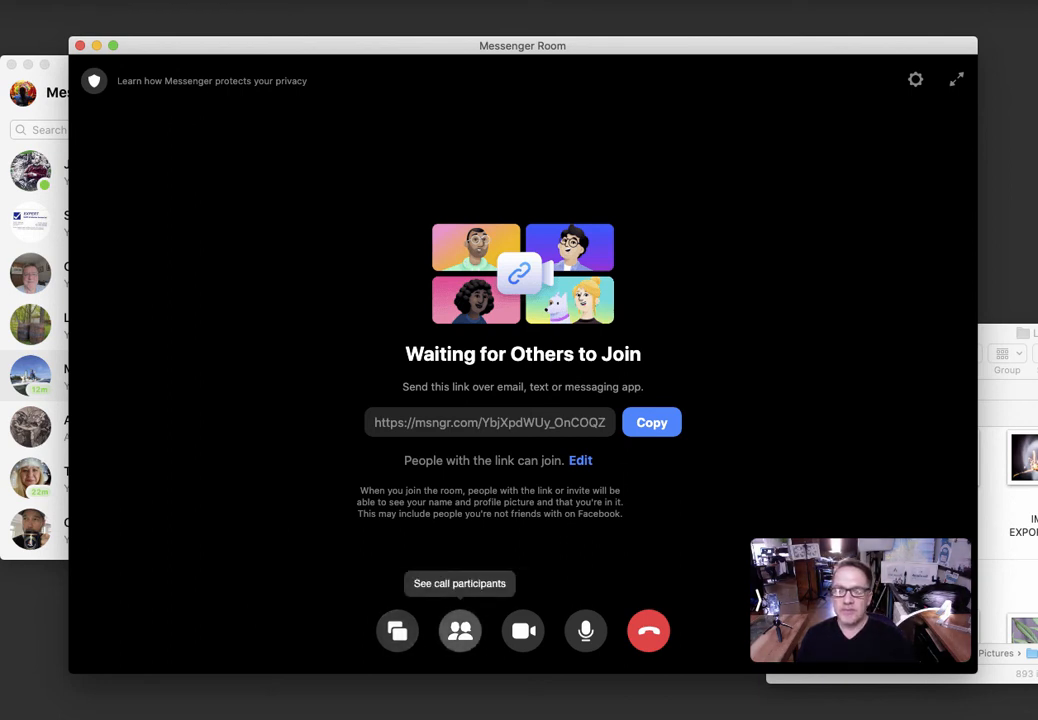
{"action": "mouse_move", "coordinate": [522, 632]}
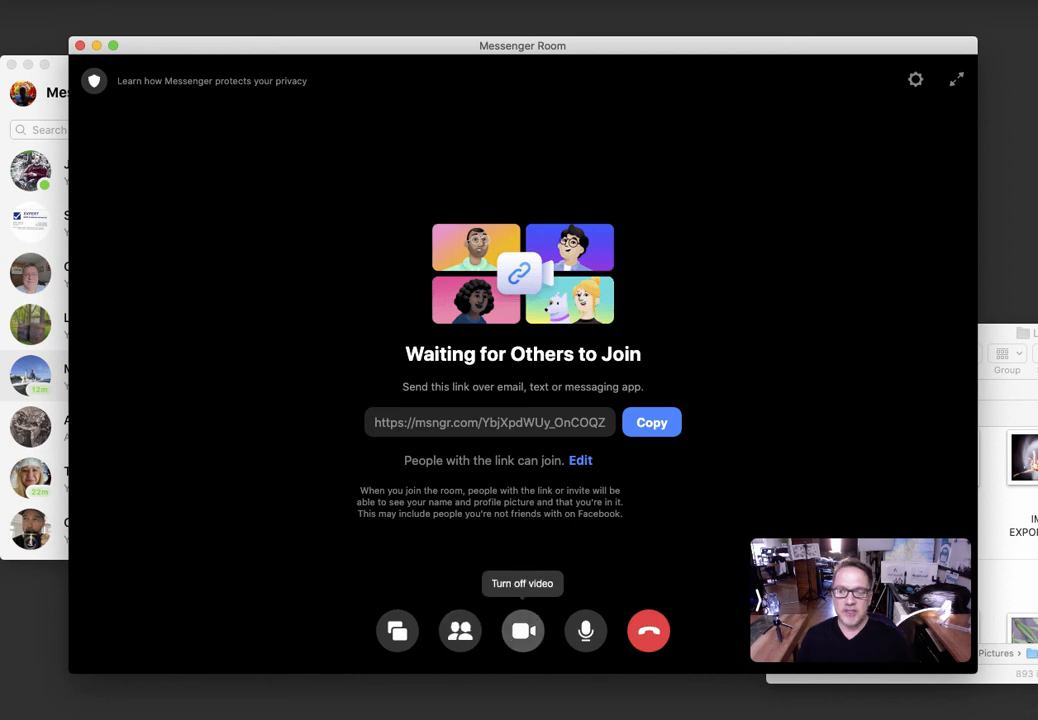
{"action": "mouse_move", "coordinate": [396, 632]}
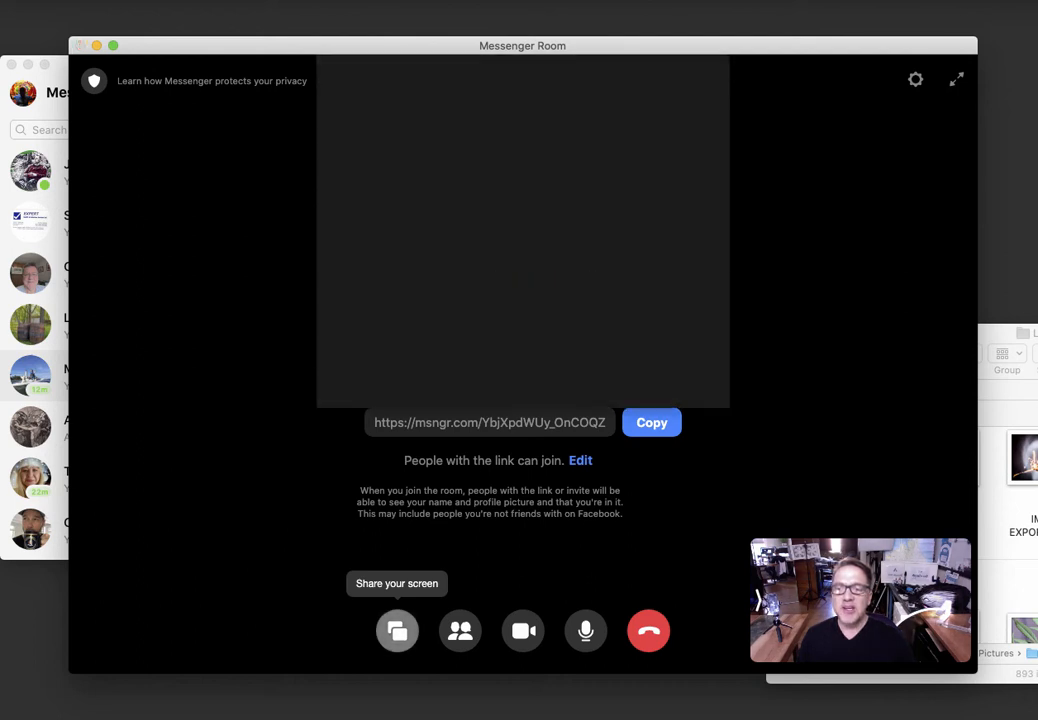
Step: Share Your Entire Screen (Screen 1) with the Messenger Room
{"action": "left_click", "coordinate": [396, 632]}
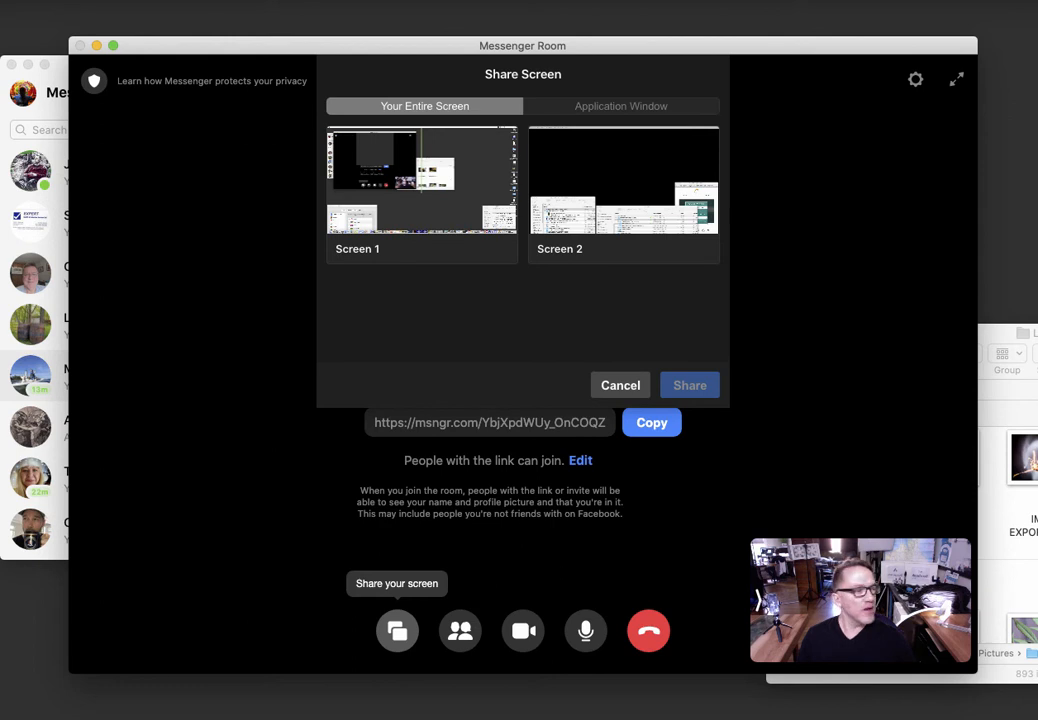
{"action": "left_click", "coordinate": [420, 180]}
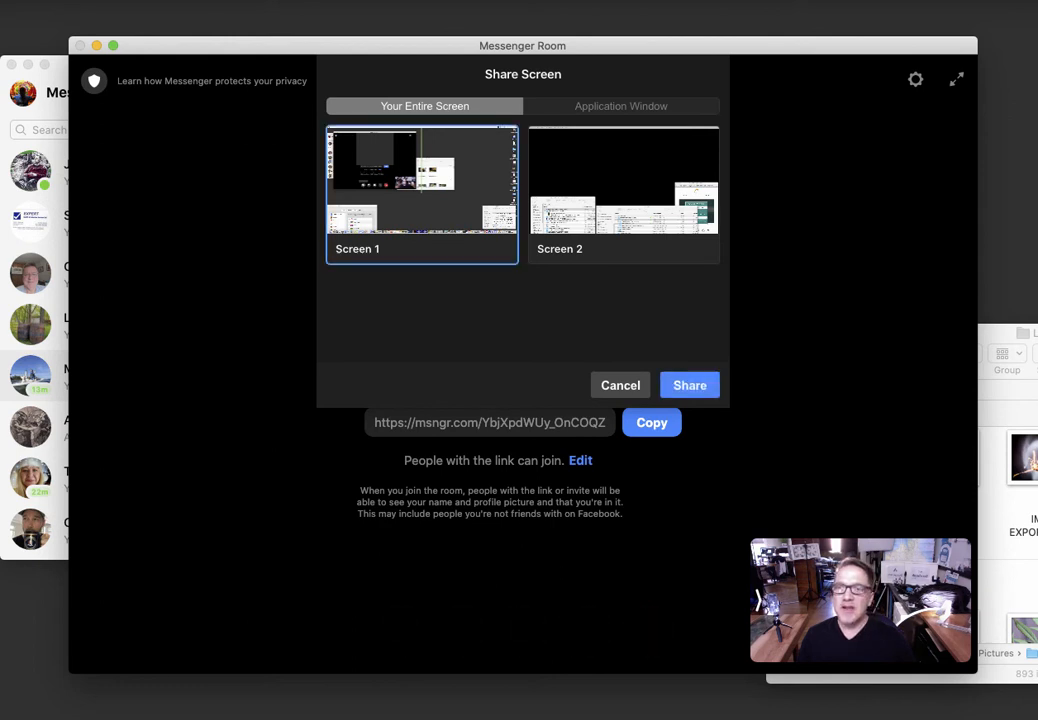
{"action": "left_click", "coordinate": [688, 384]}
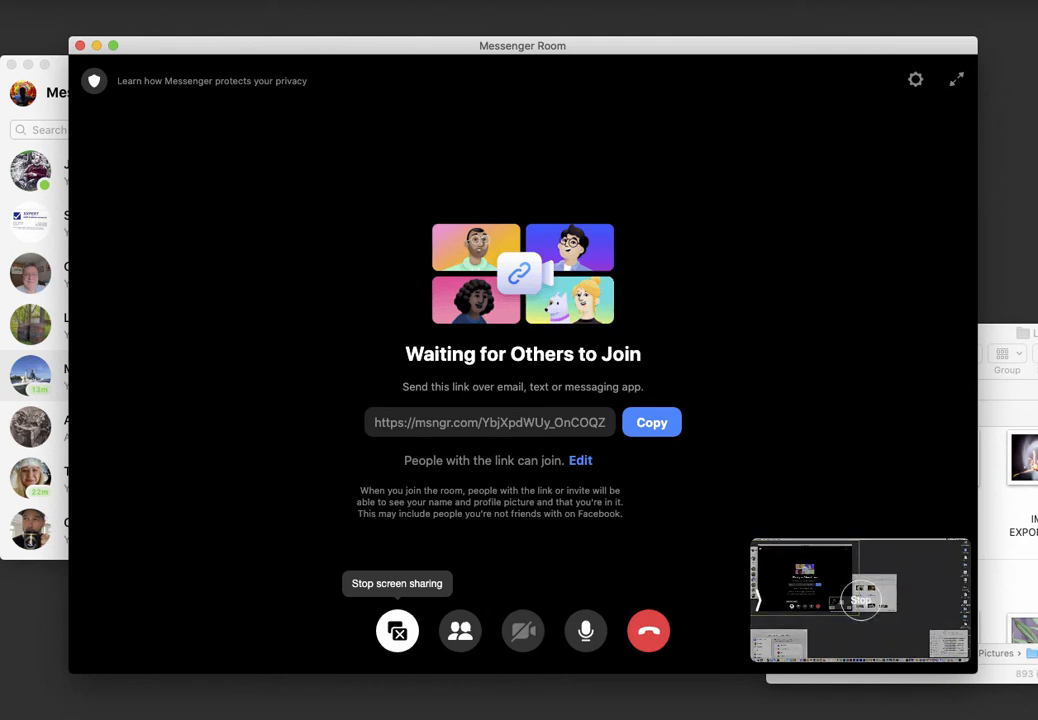
{"action": "mouse_move", "coordinate": [460, 630]}
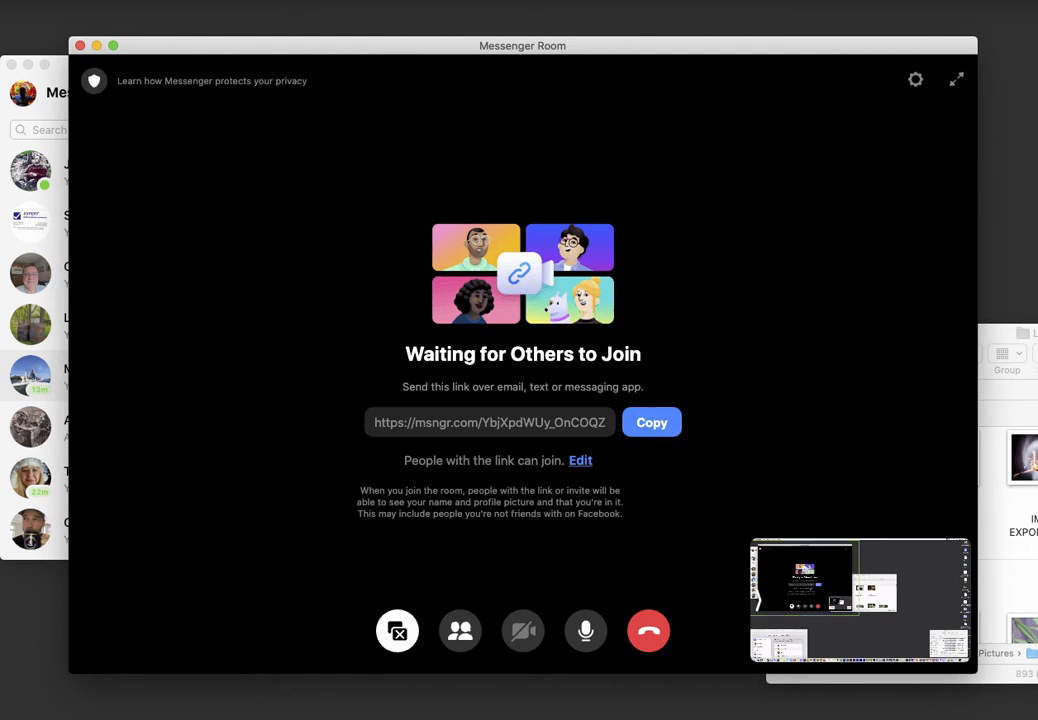
{"action": "mouse_move", "coordinate": [460, 632]}
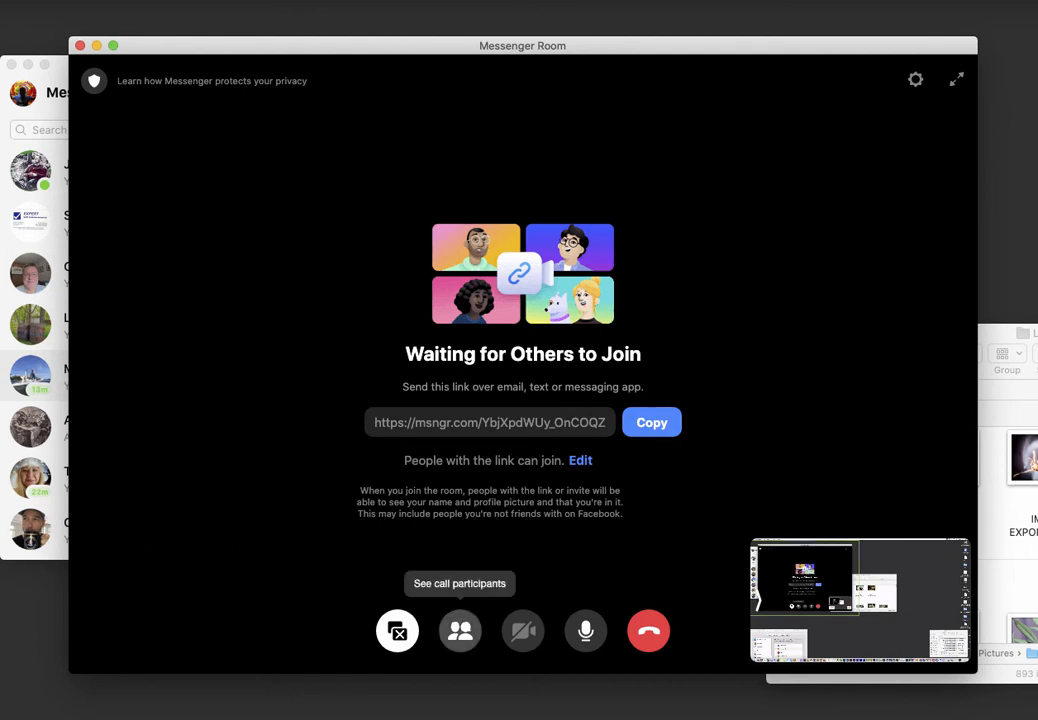
Step: Show the room's participants panel and copy the Share Link
{"action": "left_click", "coordinate": [460, 632]}
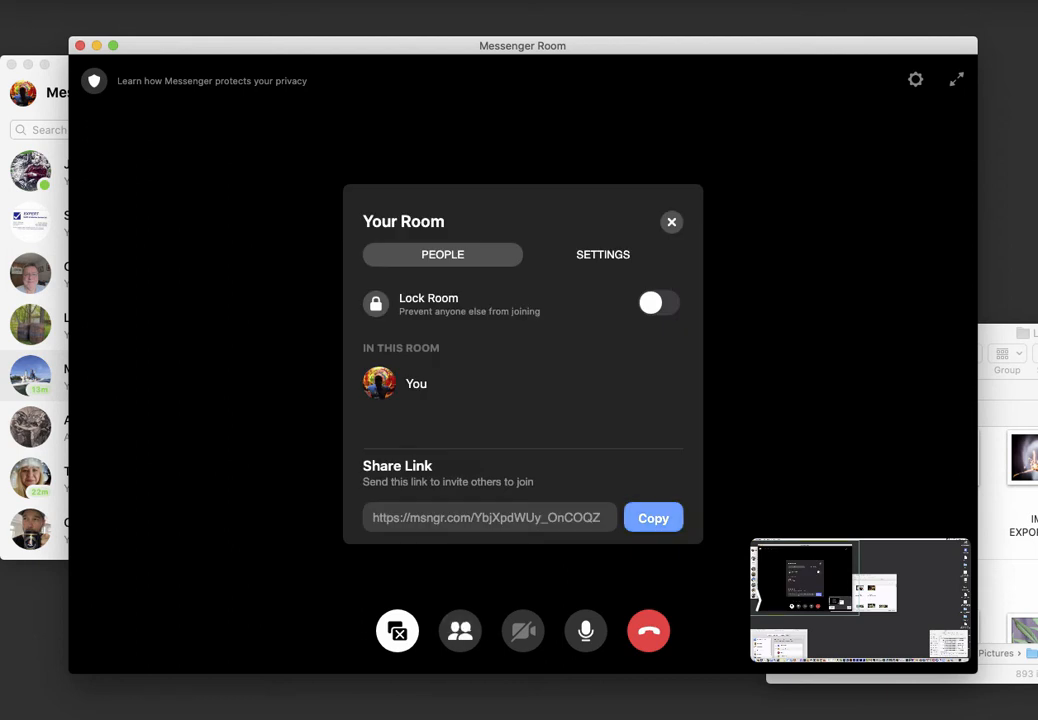
{"action": "left_click", "coordinate": [652, 516]}
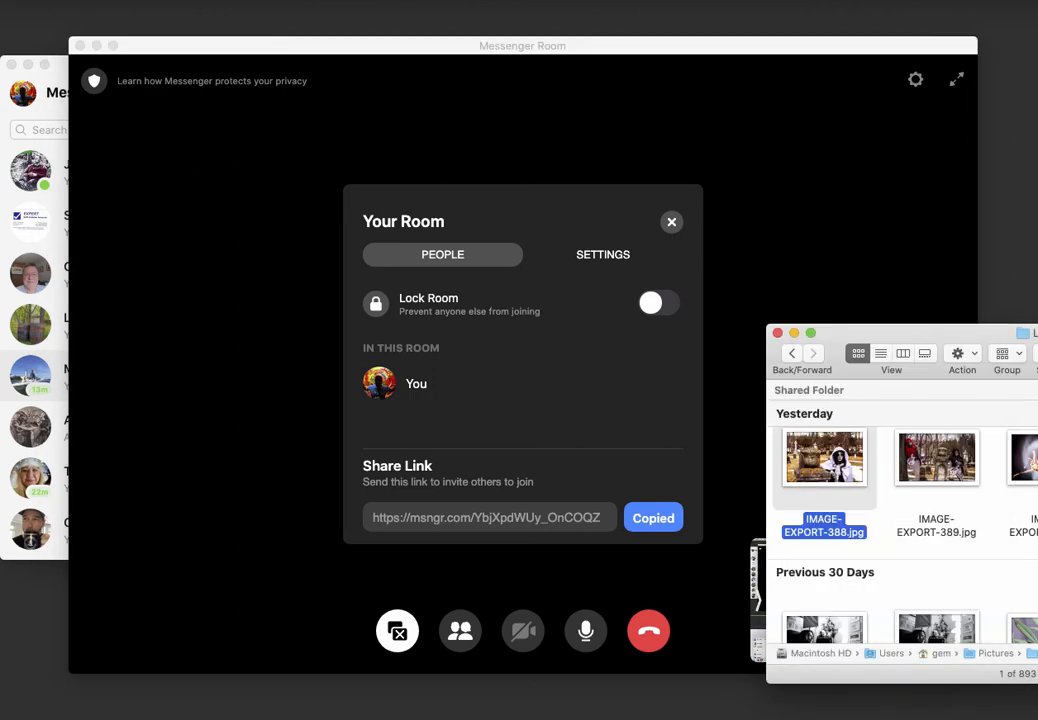
Step: Quick Look IMAGE-EXPORT-388.jpg, IMAGE-EXPORT-384.jpg and another exported photo from the shared folder
{"action": "double_click", "coordinate": [824, 458]}
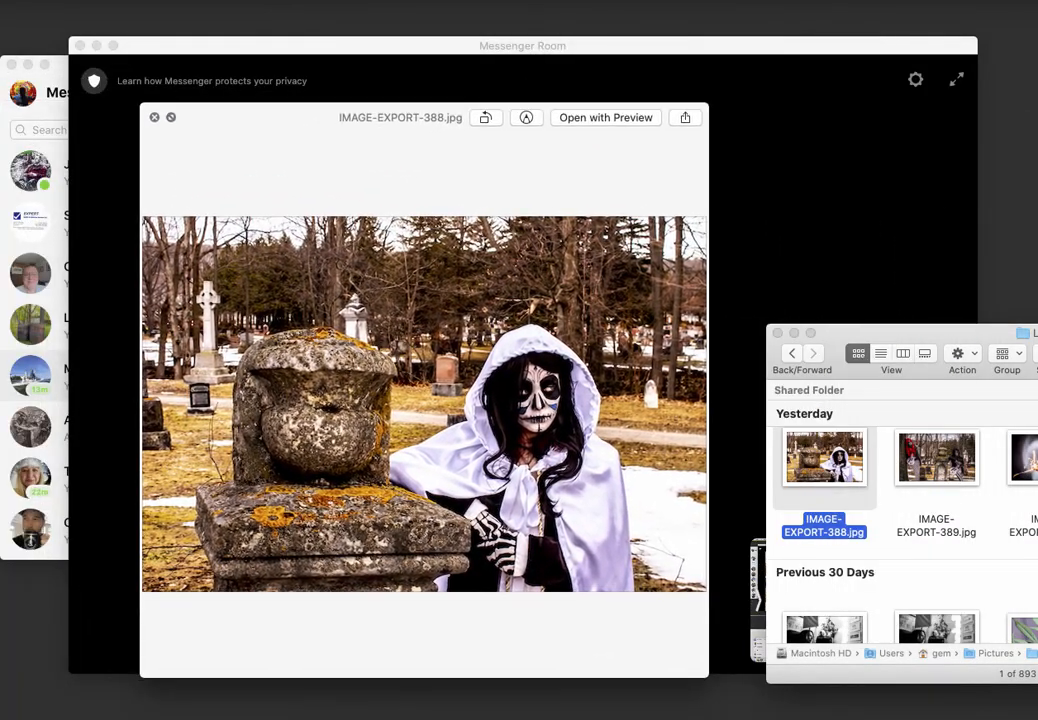
{"action": "left_click", "coordinate": [936, 472]}
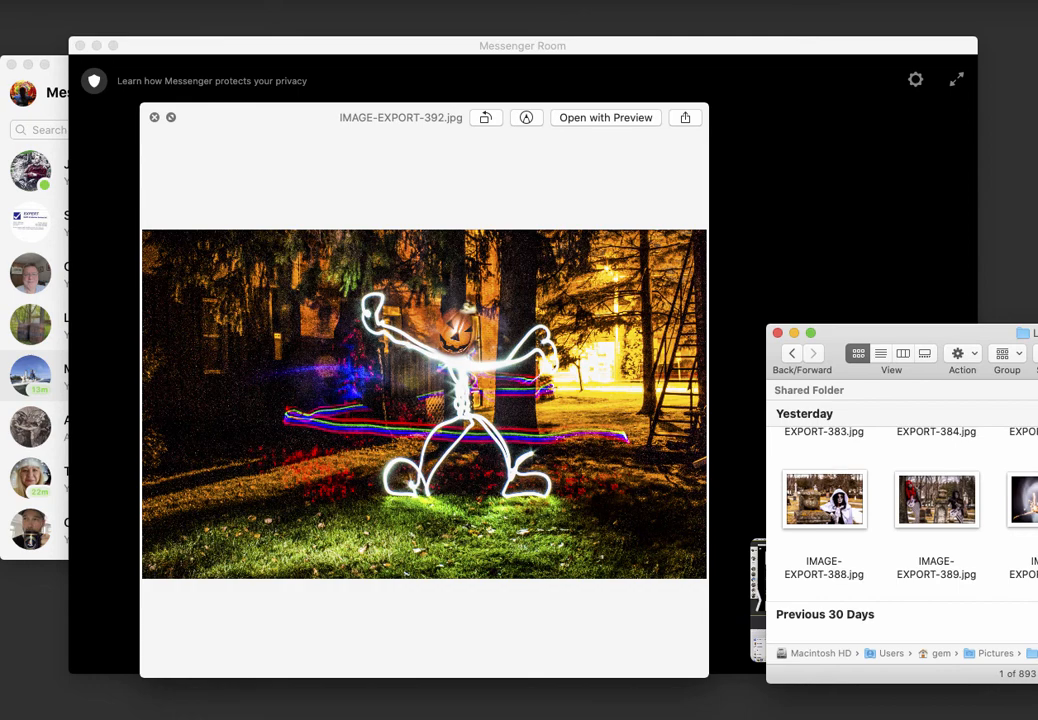
{"action": "left_click", "coordinate": [936, 474]}
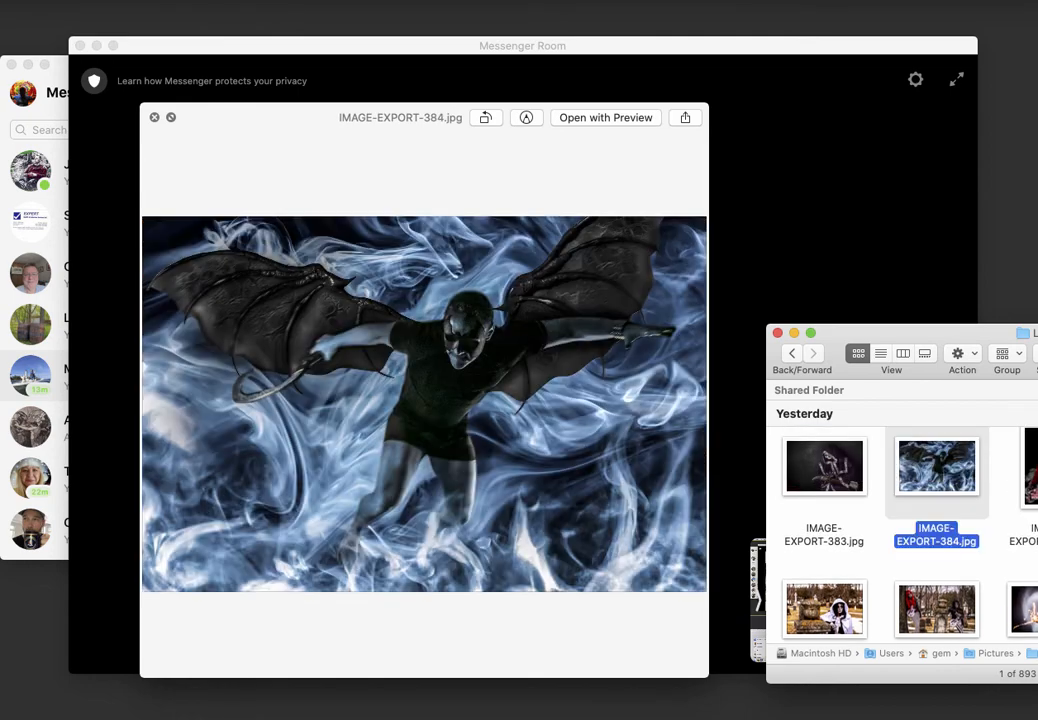
{"action": "left_click", "coordinate": [824, 468]}
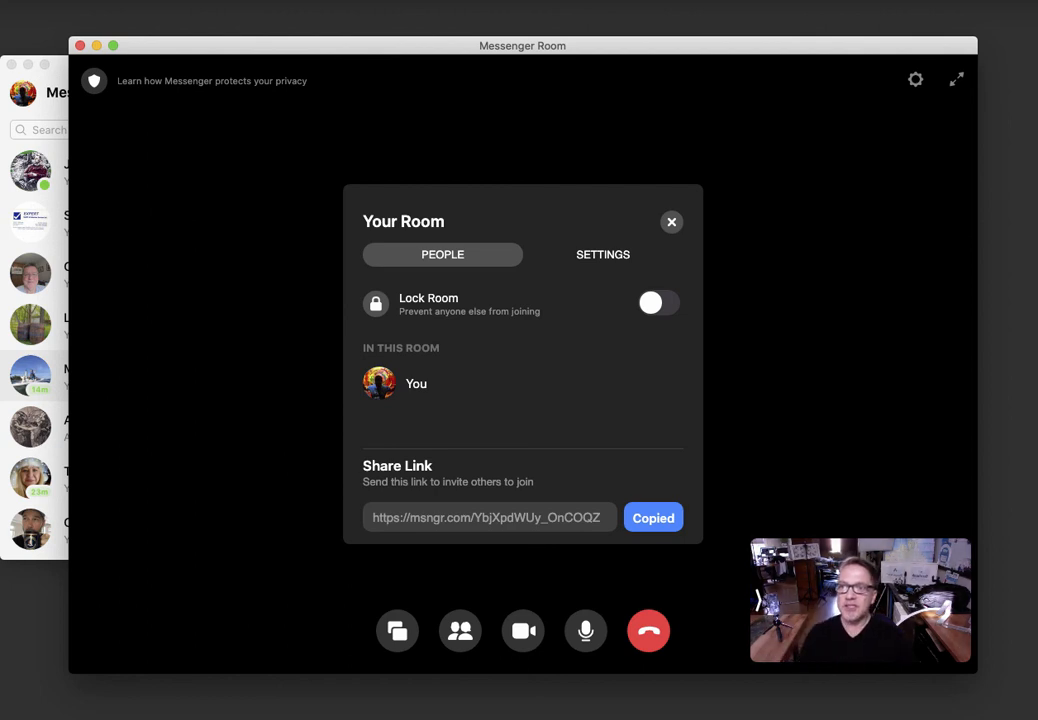
{"action": "mouse_move", "coordinate": [522, 630]}
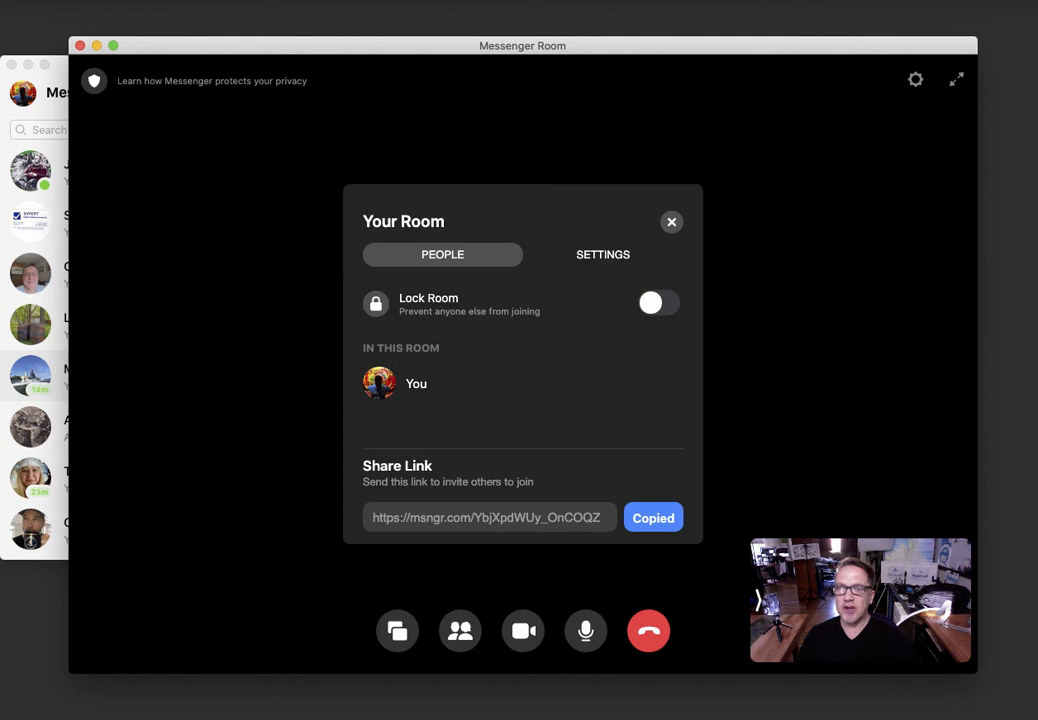
Step: Check the room's Screen Sharing setting for others, then bring the main chats window forward
{"action": "left_click", "coordinate": [602, 254]}
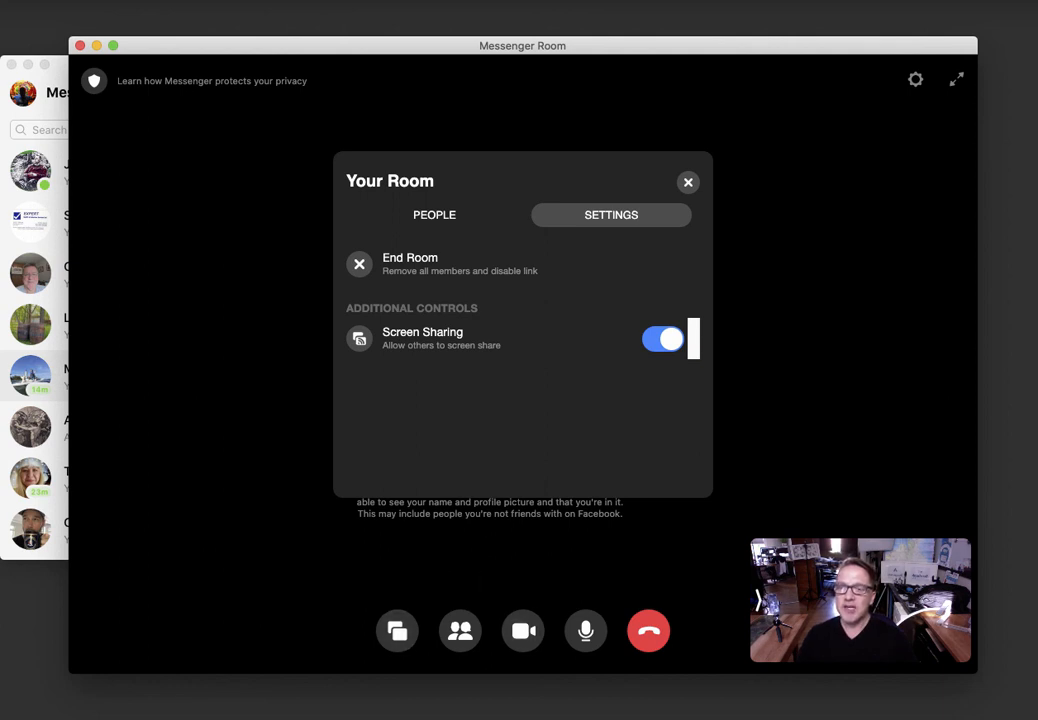
{"action": "left_click", "coordinate": [396, 632]}
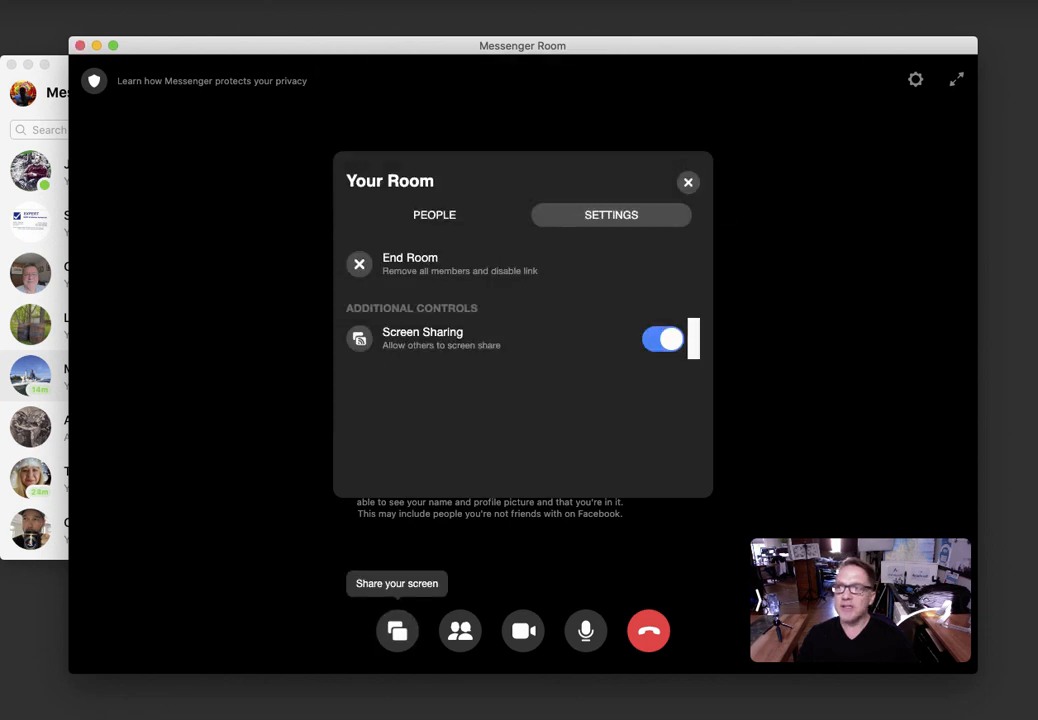
{"action": "mouse_move", "coordinate": [460, 632]}
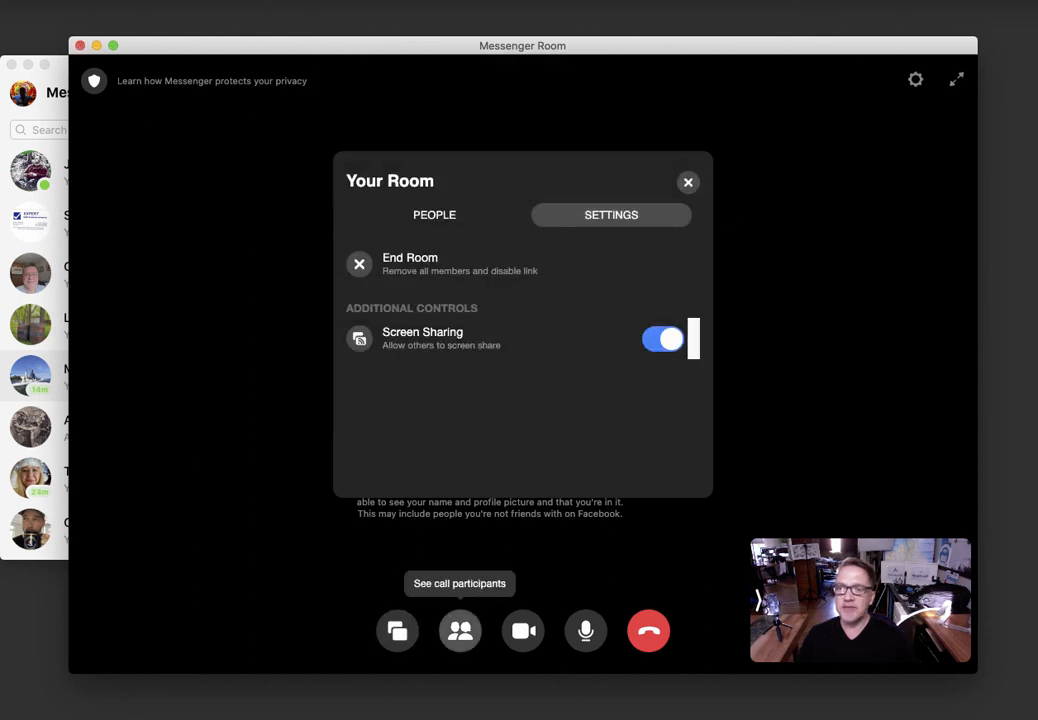
{"action": "left_click", "coordinate": [434, 214]}
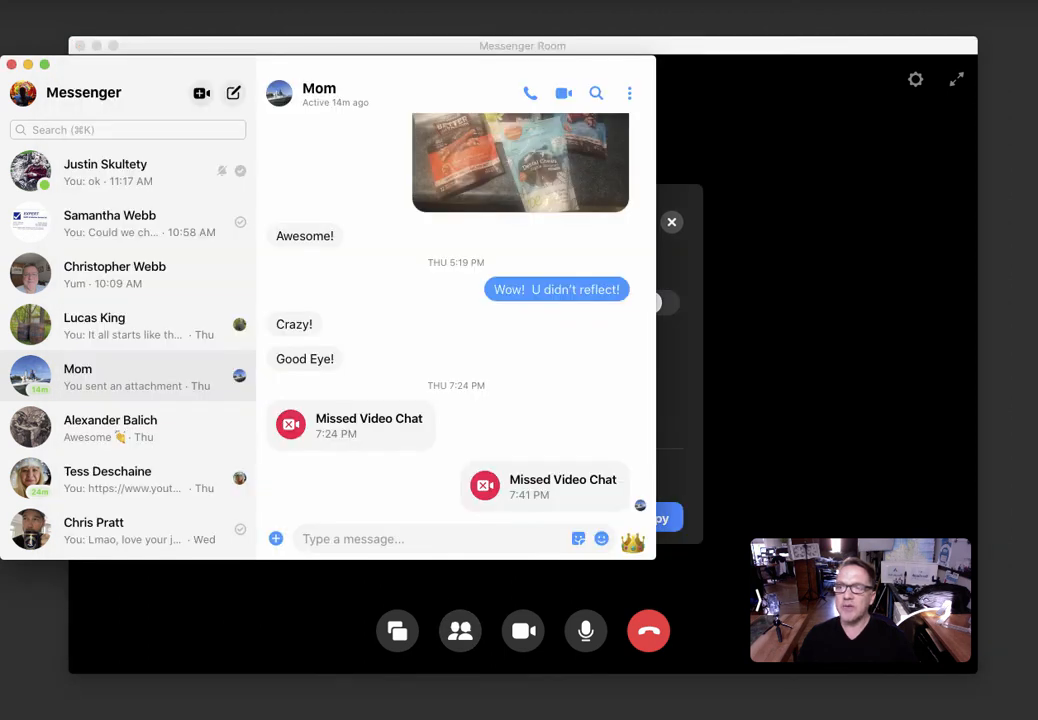
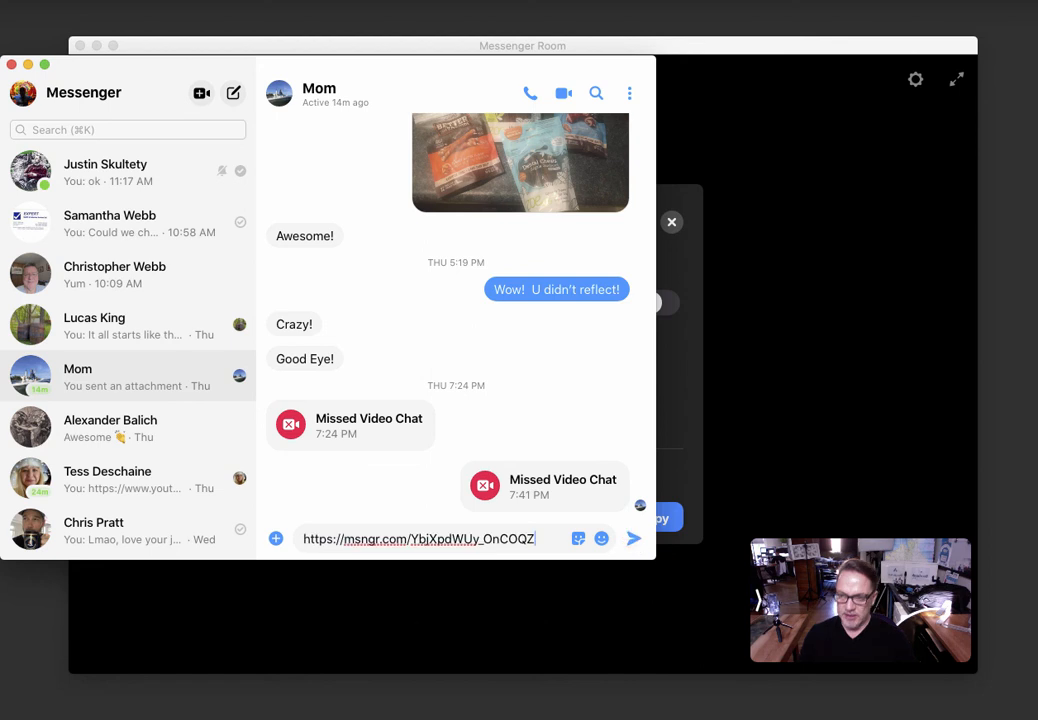
{"action": "left_click", "coordinate": [634, 538]}
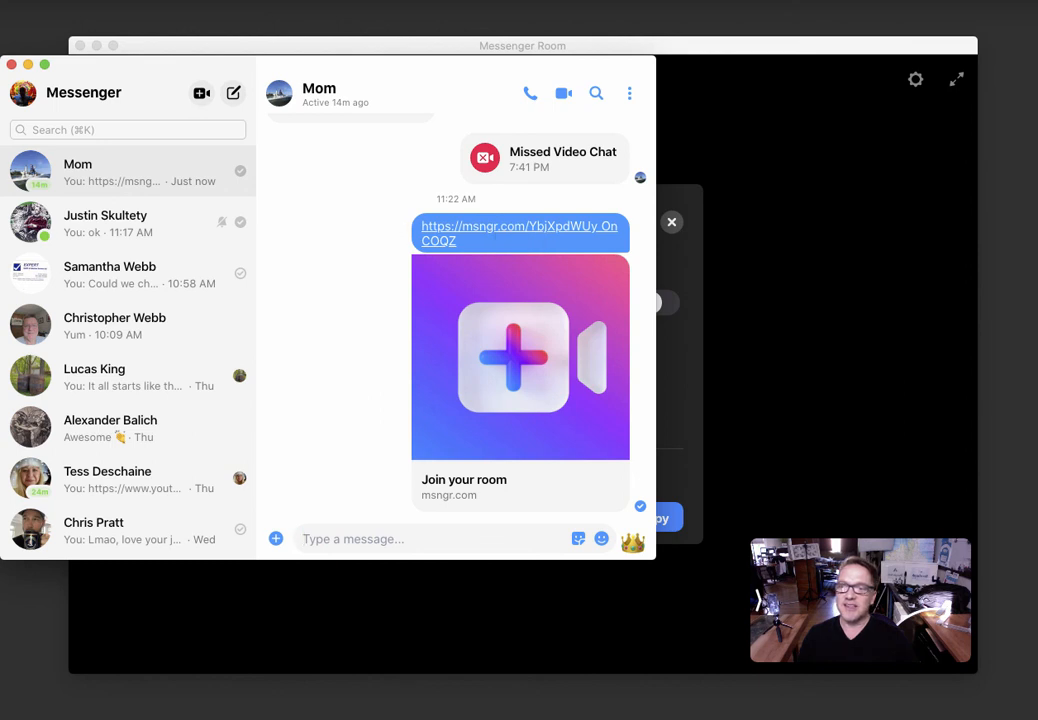
{"action": "type", "text": "Join me m"}
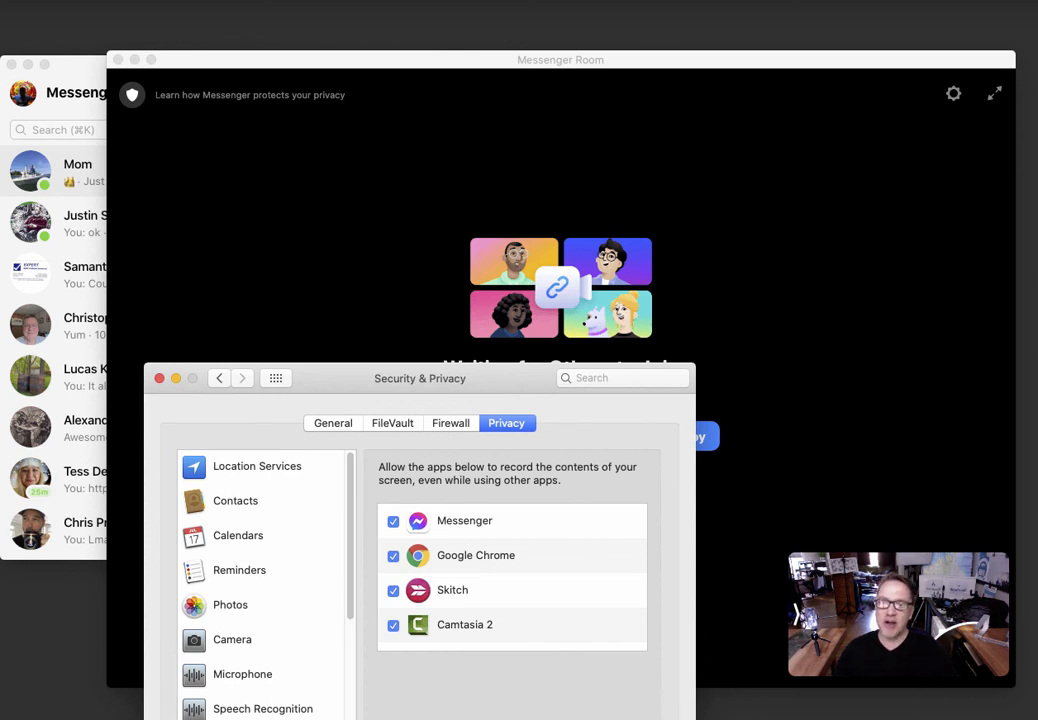
Step: Close Security & Privacy after confirming Messenger may record the screen
{"action": "left_click", "coordinate": [160, 378]}
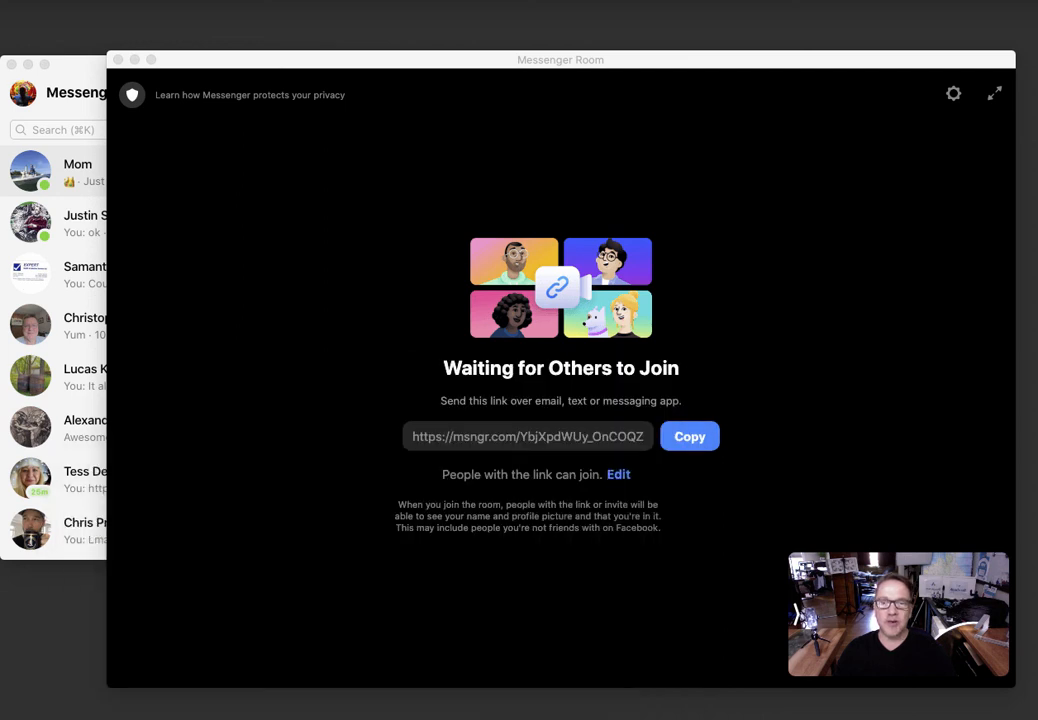